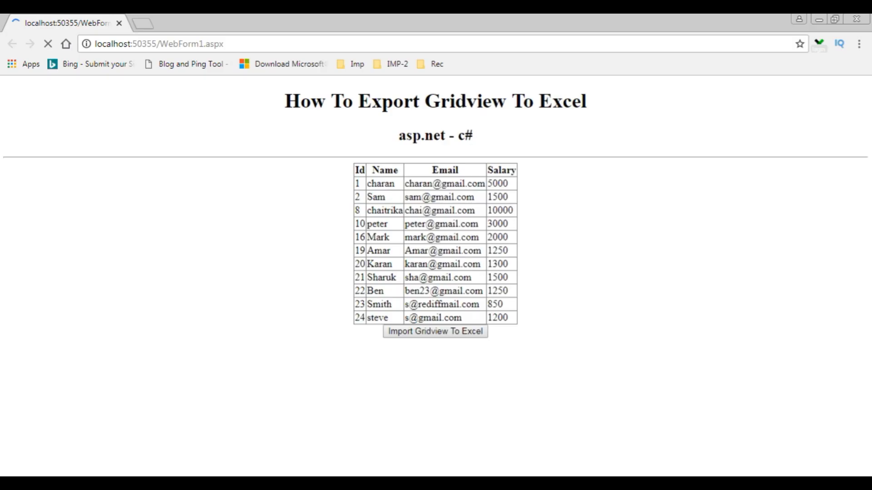
Run WebForm1.aspx in Chrome to show the second employee table below the export button.
left_click(435, 332)
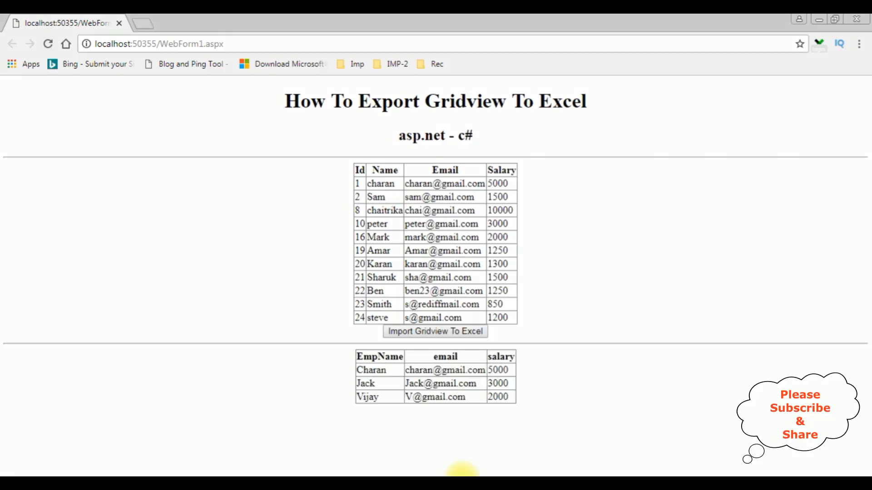
mouse_move(577, 402)
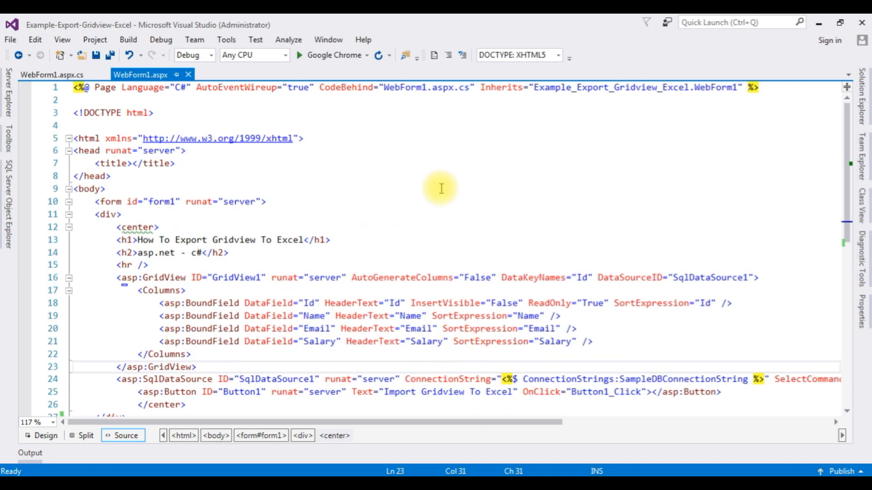
mouse_move(530, 207)
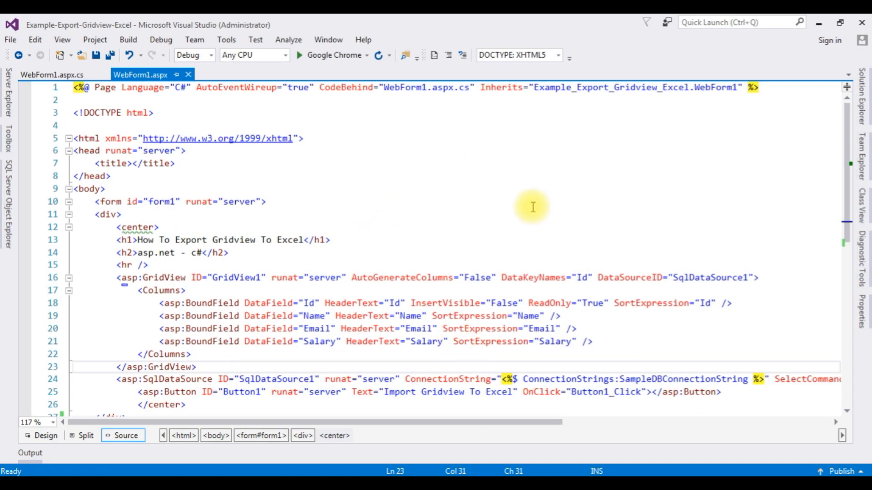
Add an <hr /> tag after the Button1 markup in WebForm1.aspx.
scroll("down", 3)
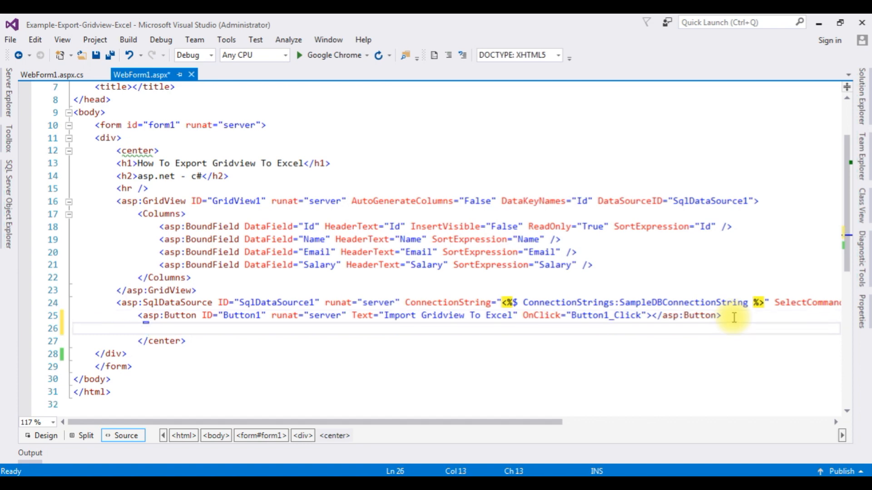
type("<")
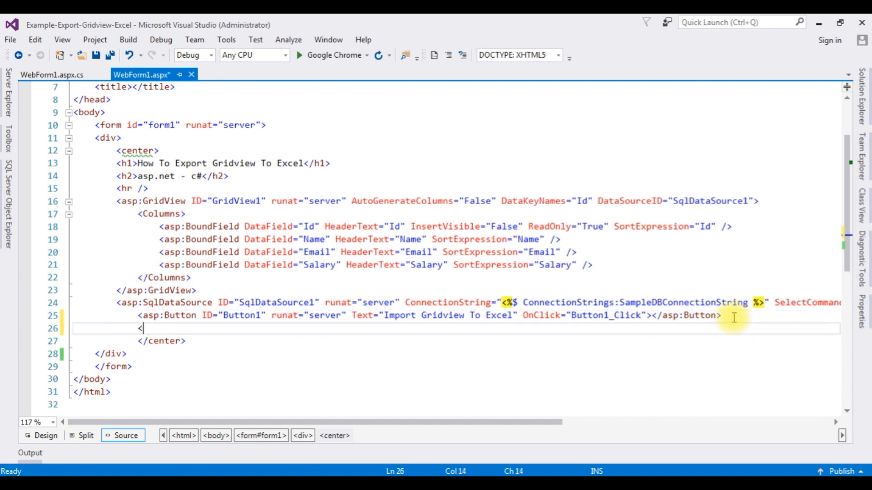
type("hr />")
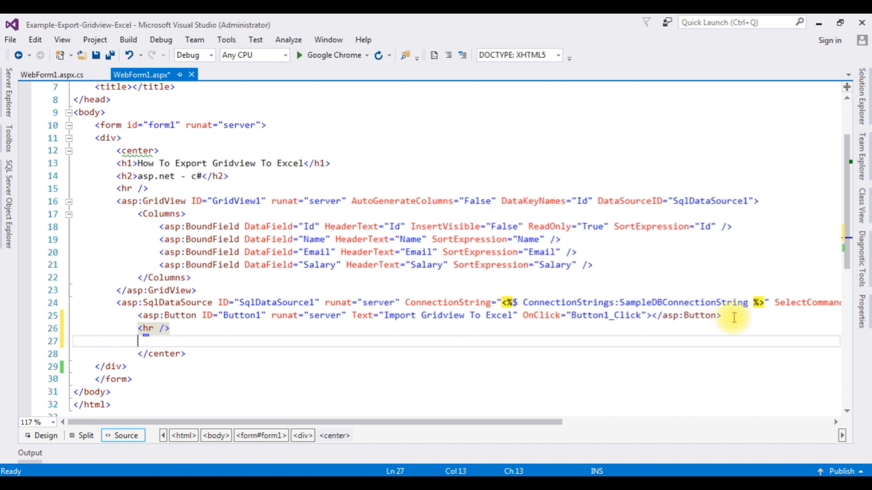
mouse_move(7, 142)
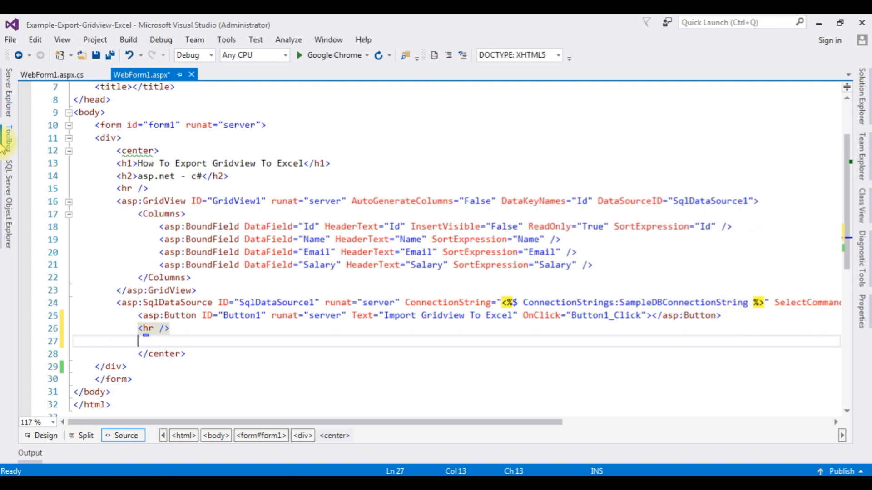
Insert a GridView from the Toolbox's Data section below the horizontal rule.
left_click(7, 133)
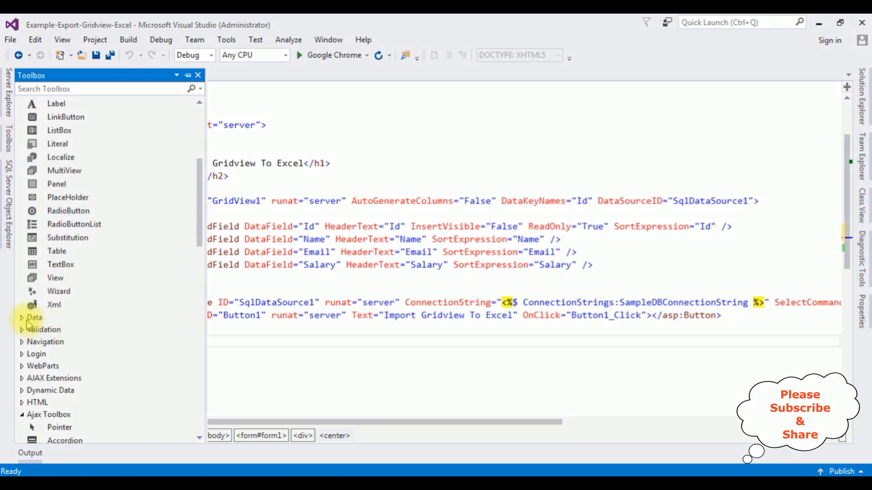
left_click(34, 318)
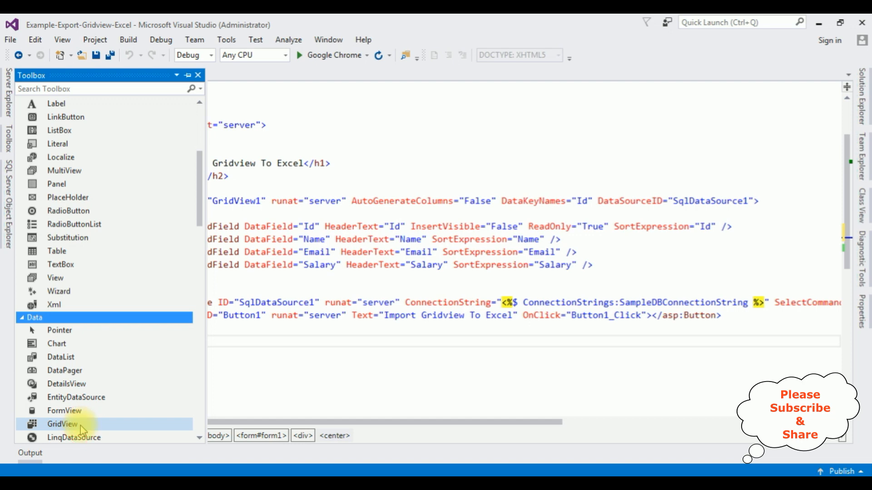
double_click(62, 424)
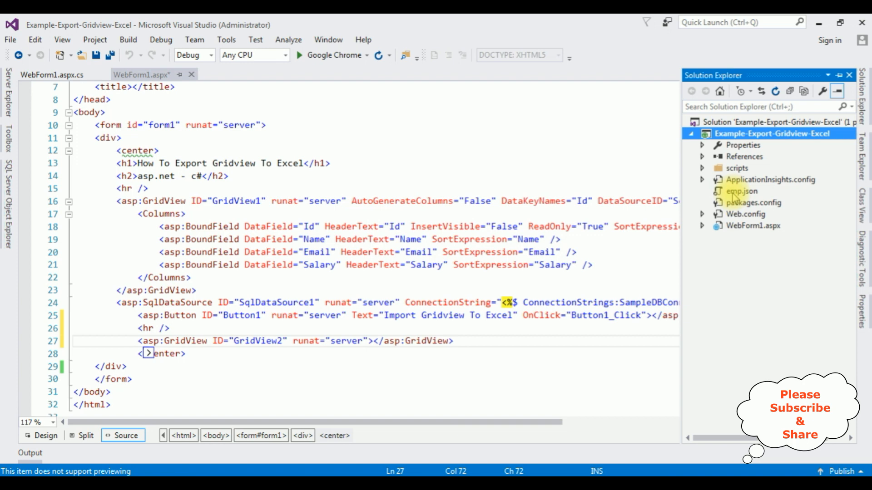
Review the employee records in emp.json, then return to WebForm1.aspx.cs.
double_click(741, 191)
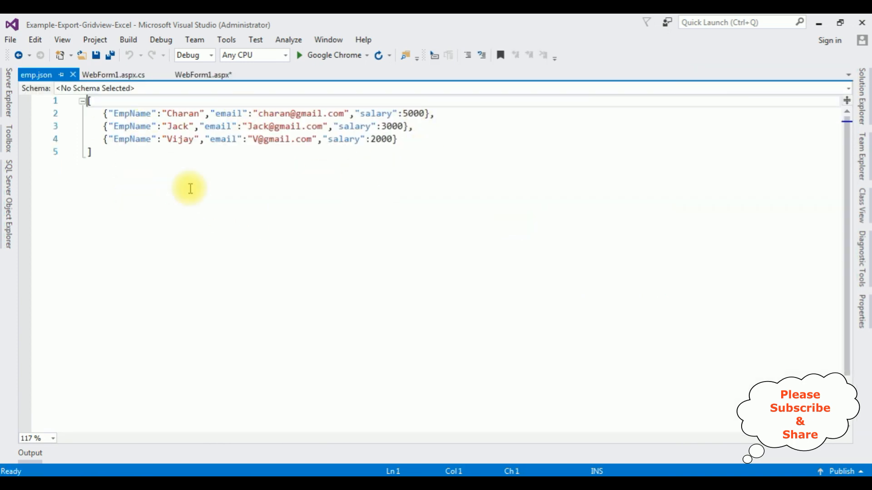
mouse_move(388, 114)
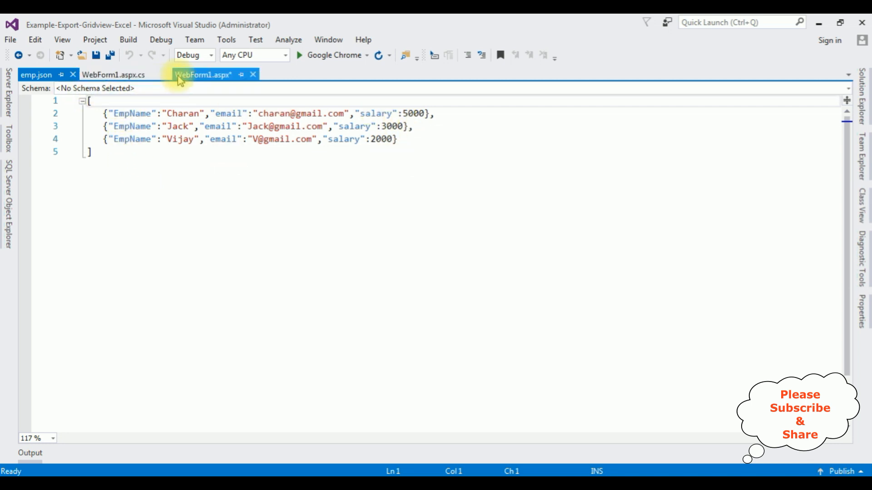
left_click(202, 74)
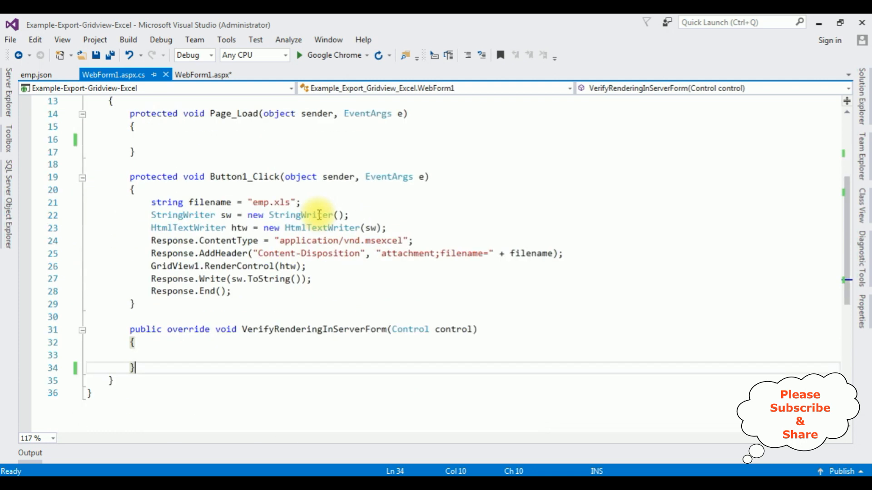
Declare public DataTable jsondatadisplay() with an empty body below VerifyRenderingInServerForm.
scroll("down", 3)
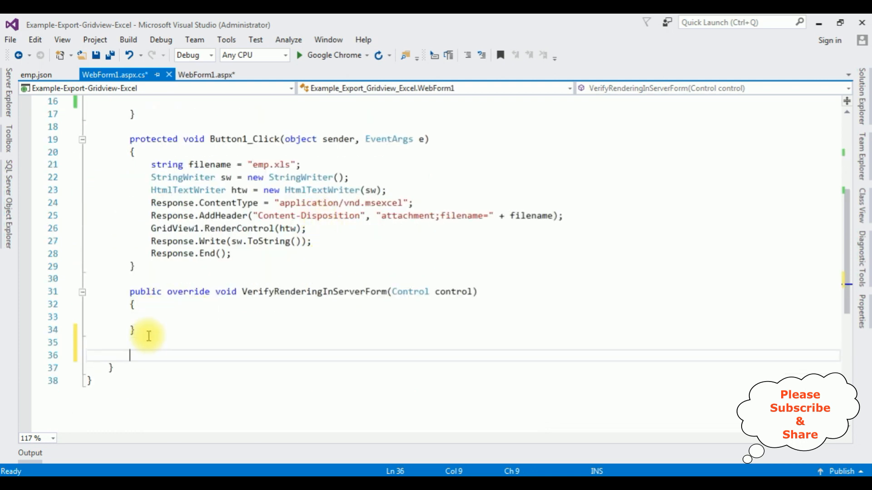
type("public")
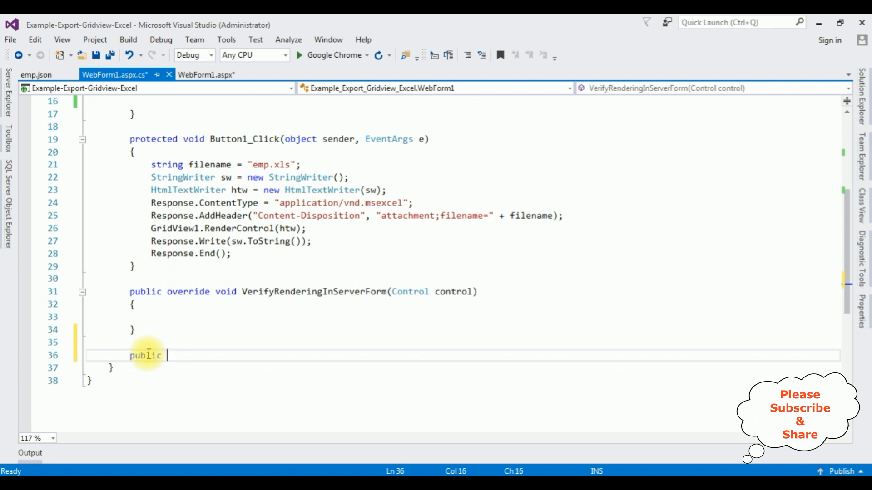
type("DataTable")
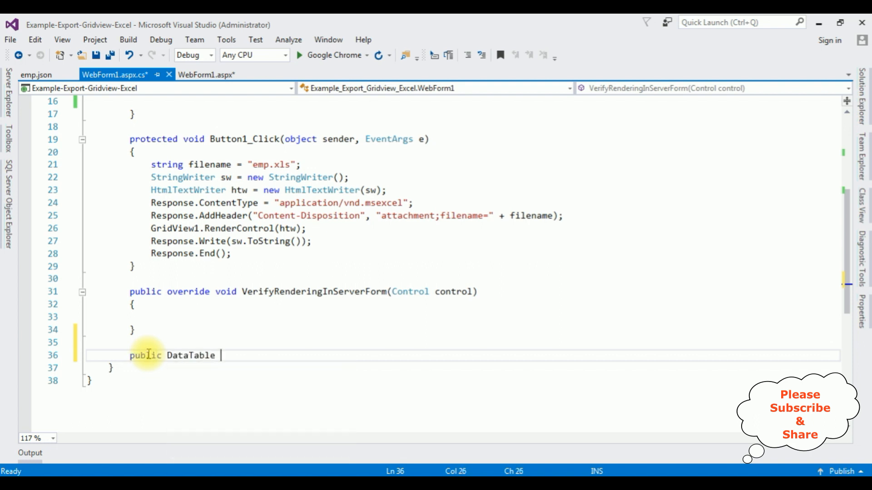
type("jsondat")
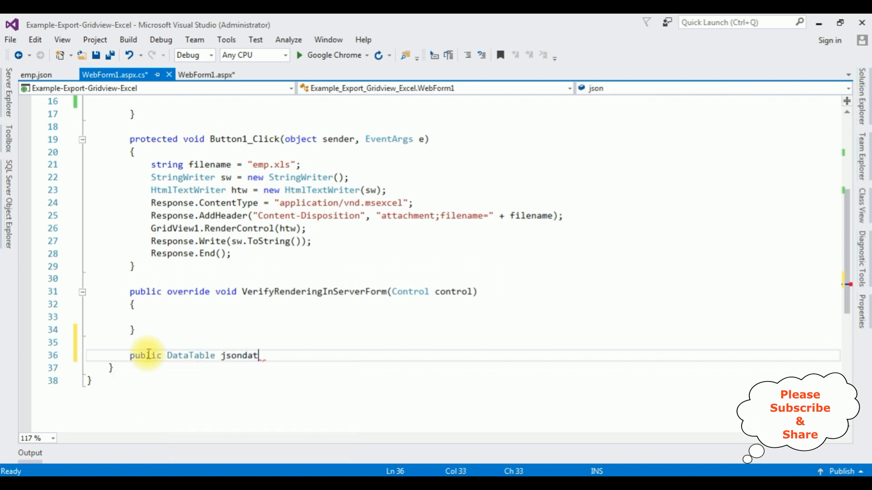
type("adispla")
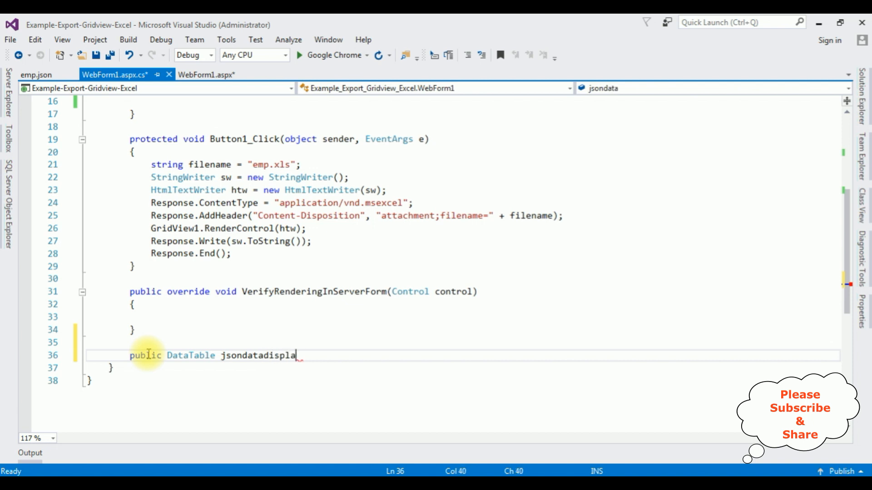
type("y()")
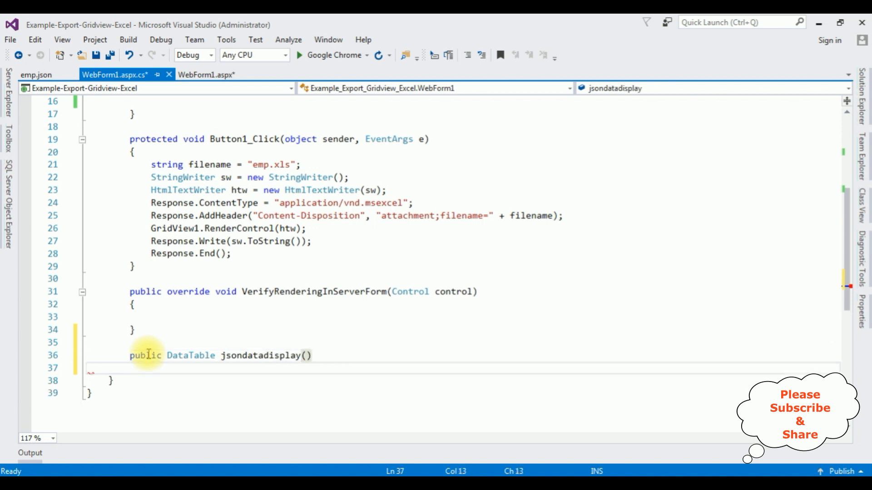
type("{")
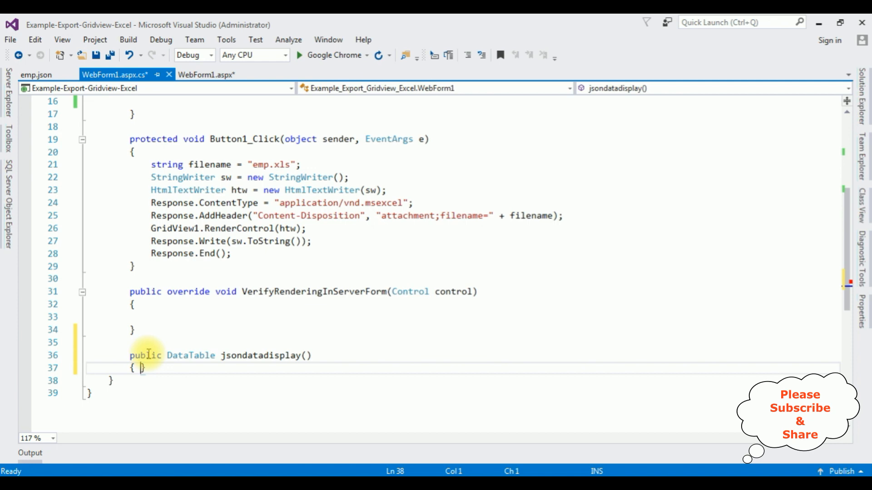
key("enter")
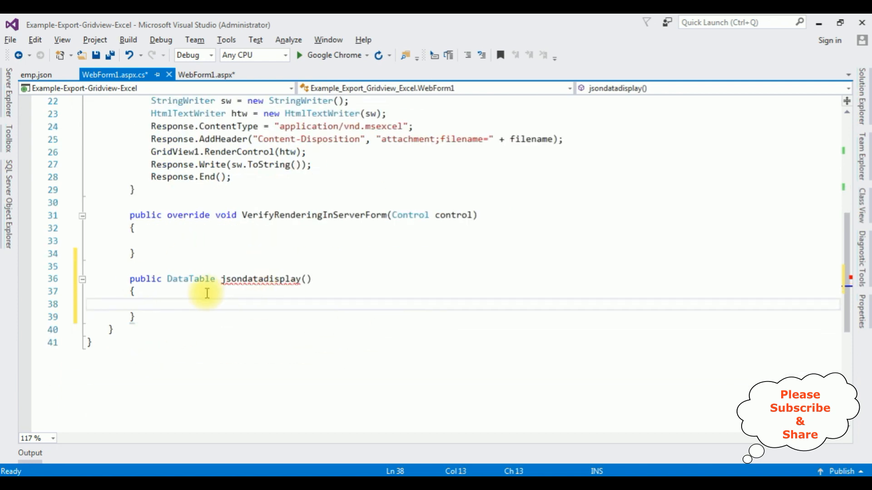
Write StreamReader sr = new StreamReader(Server.MapPath("~/Emp.json")) inside jsondatadisplay.
left_click(151, 304)
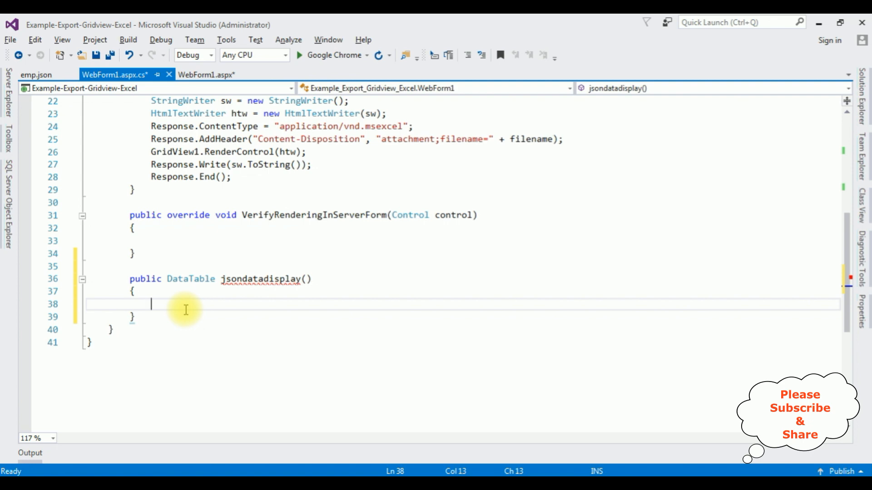
type("stre")
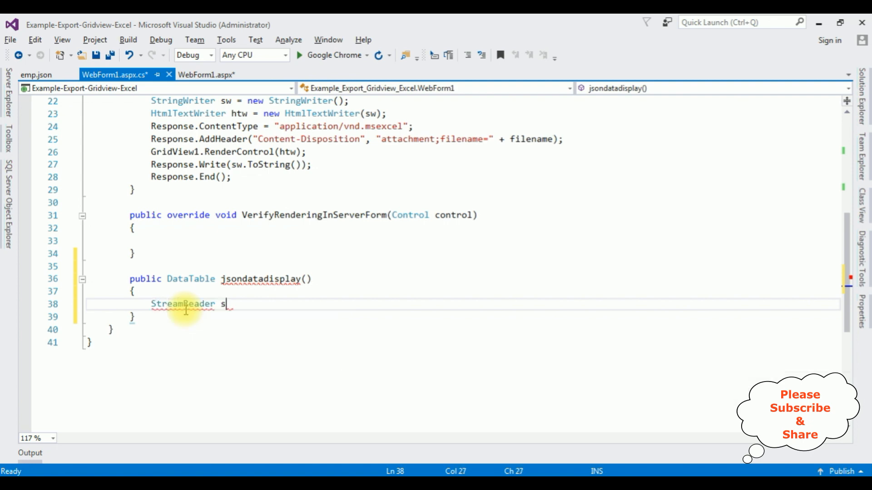
type("r=new str")
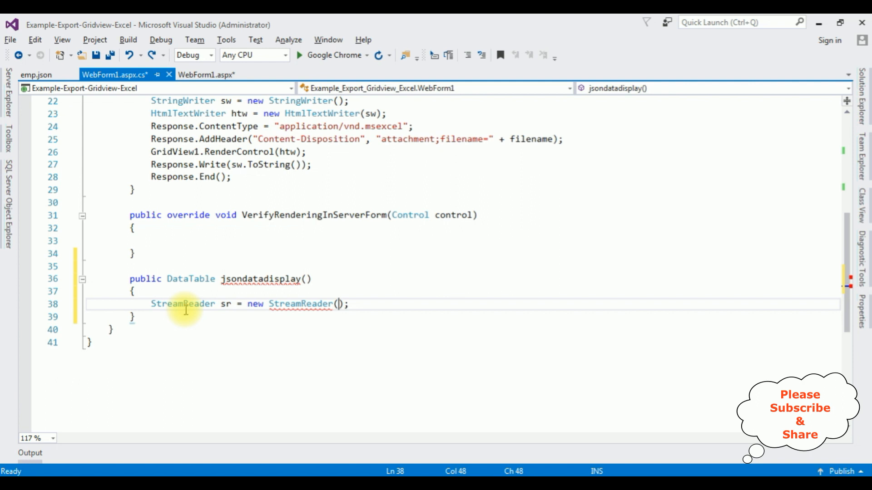
type("Server.MapPath")
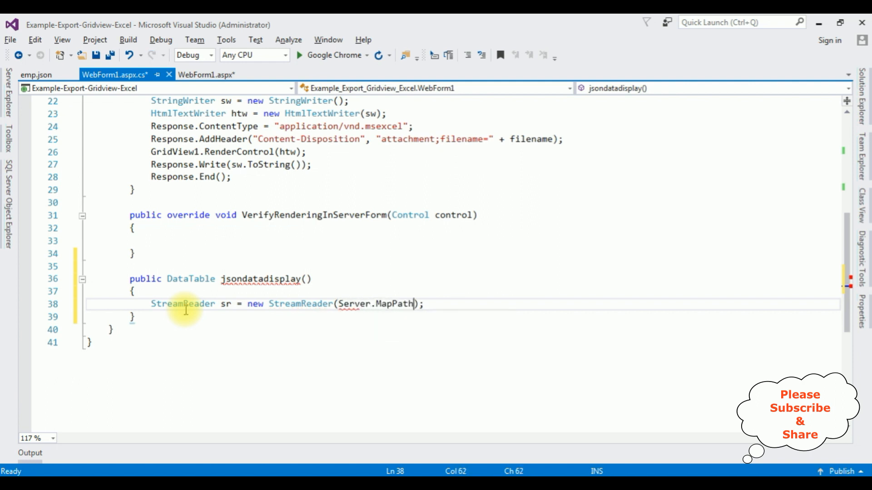
type("(")
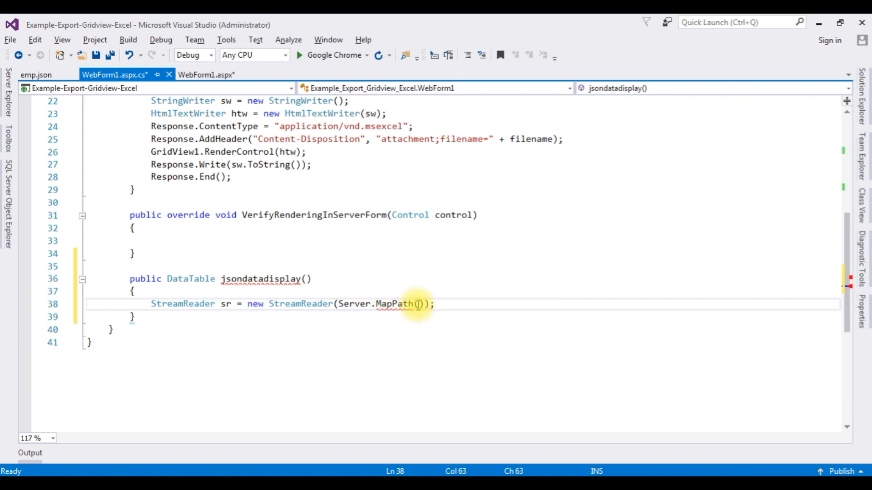
type("\"\"")
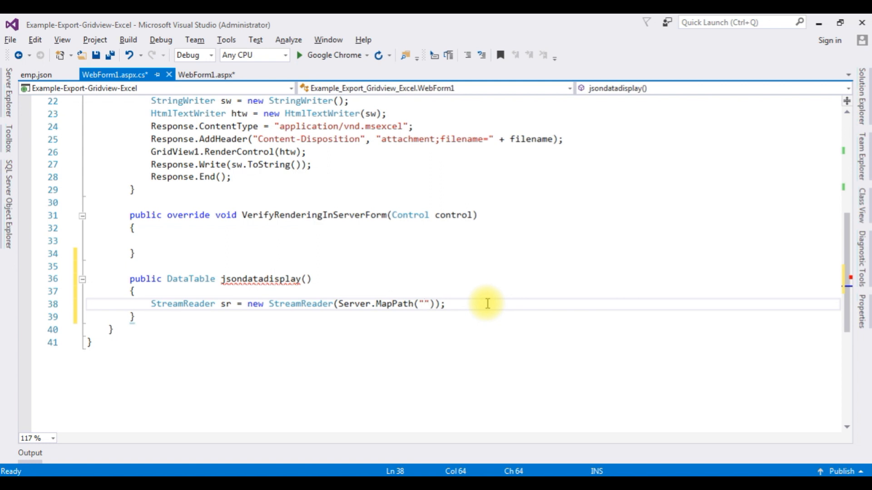
type("~/")
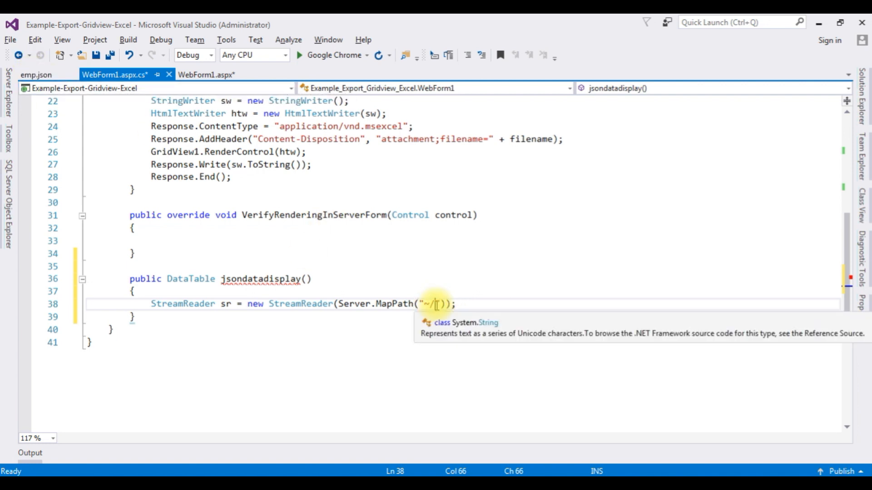
type("Emp.js")
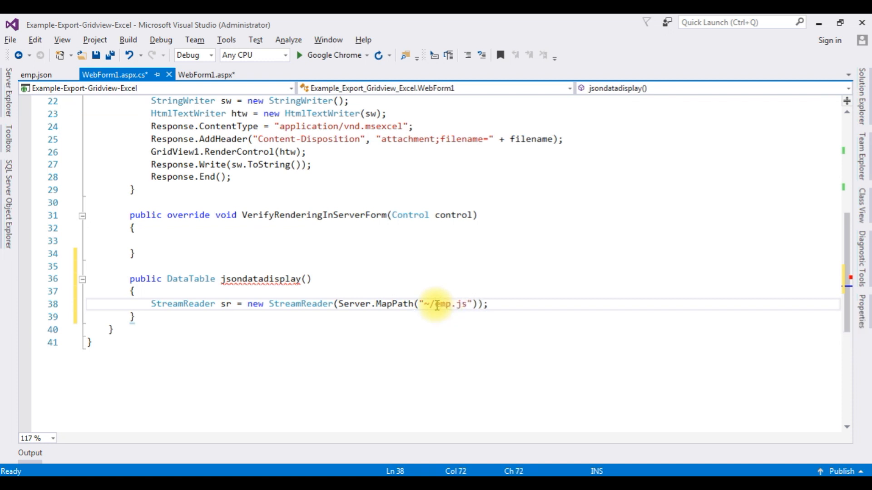
type("on")
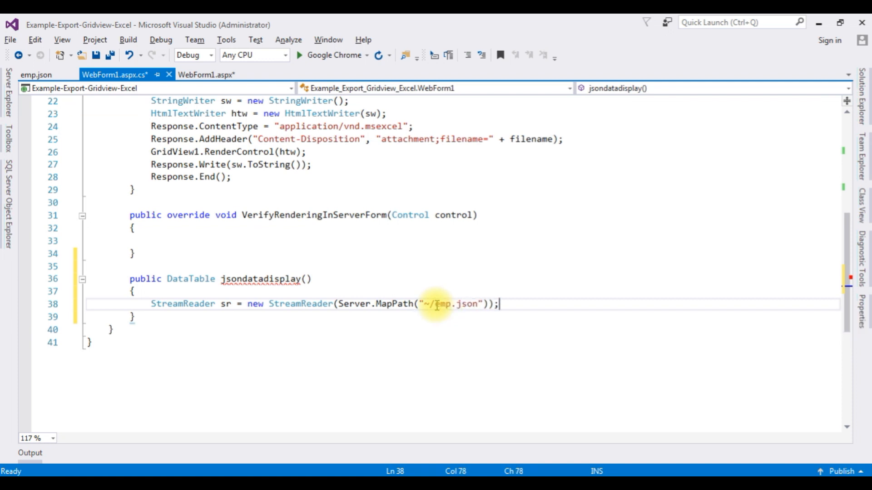
Add string json = sr.ReadToEnd(); and start a var table = line.
type("string")
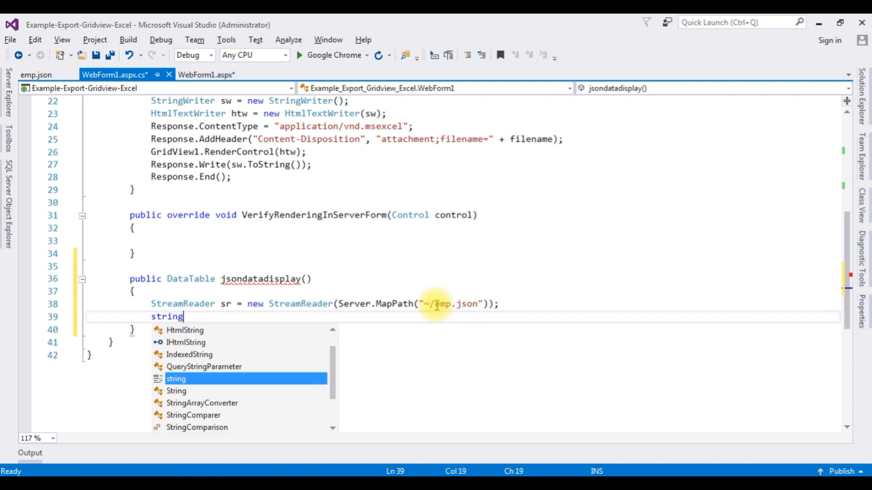
type("json=")
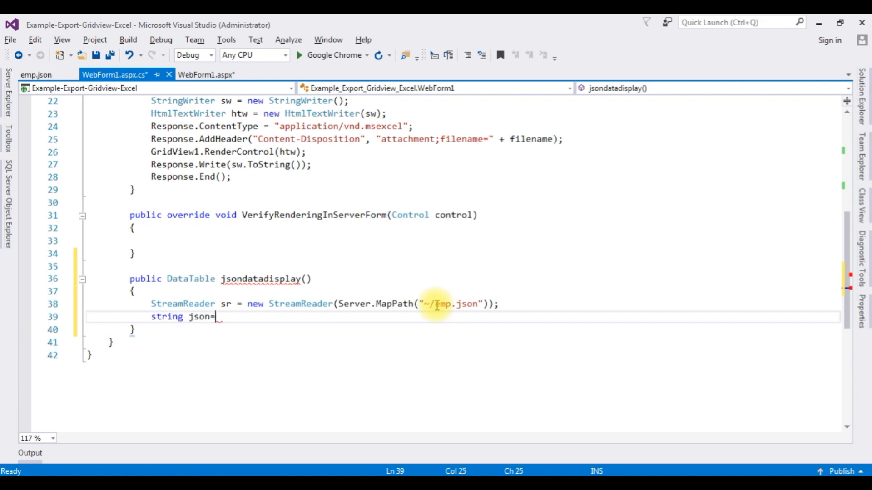
type("sr.re")
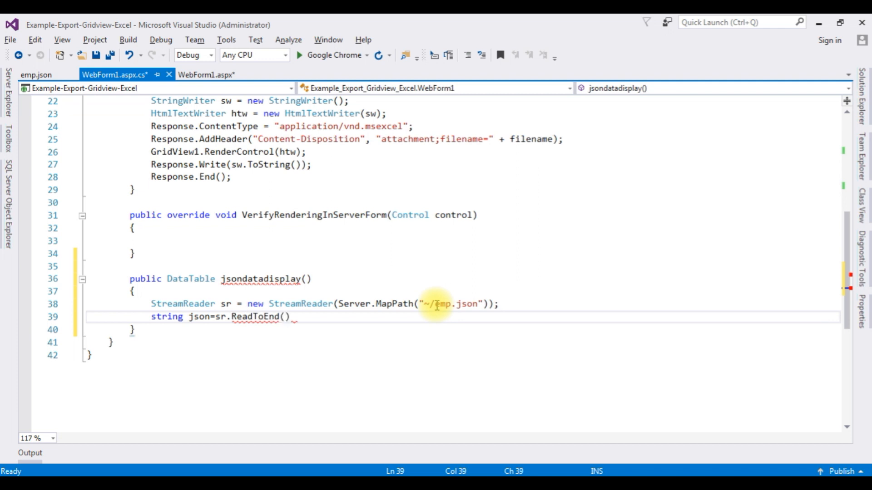
key("Enter")
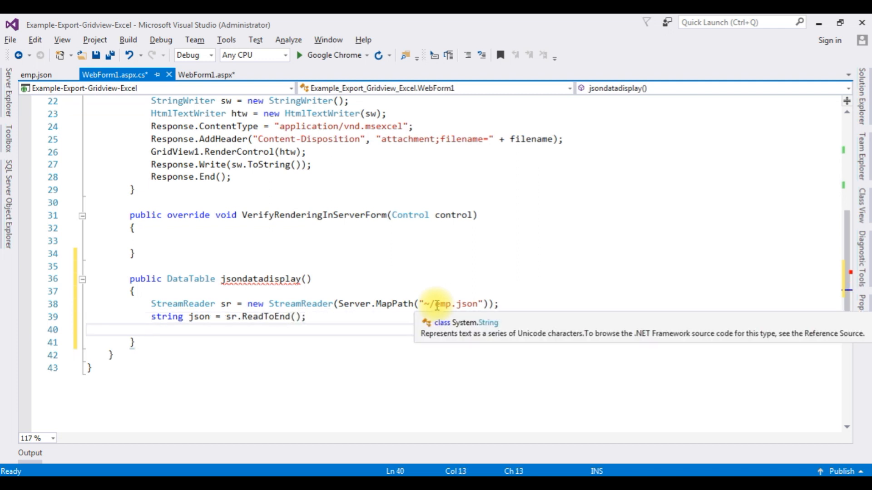
type("var table")
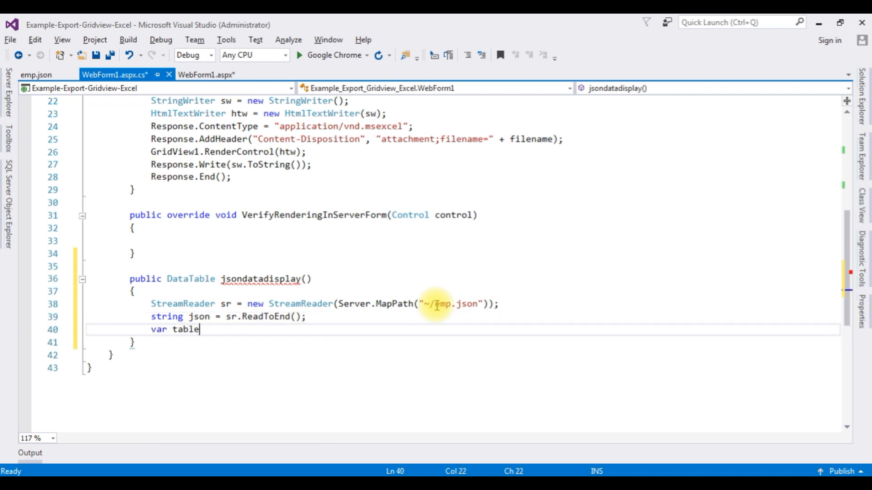
type("=")
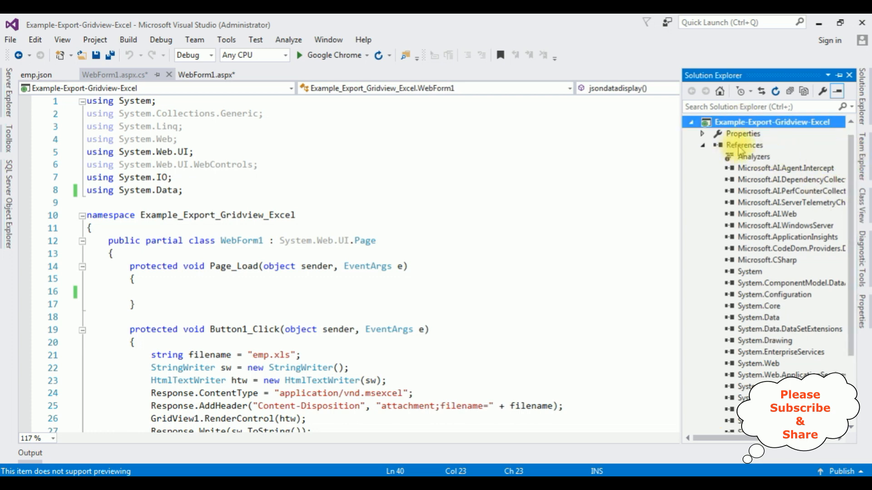
Install Newtonsoft.Json 11.0.2 via Manage NuGet Packages on References, approving the preview.
right_click(743, 145)
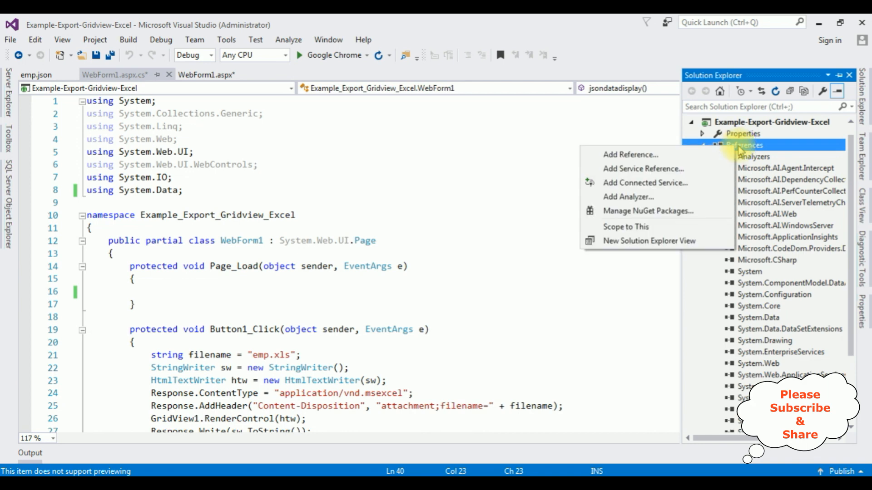
mouse_move(648, 211)
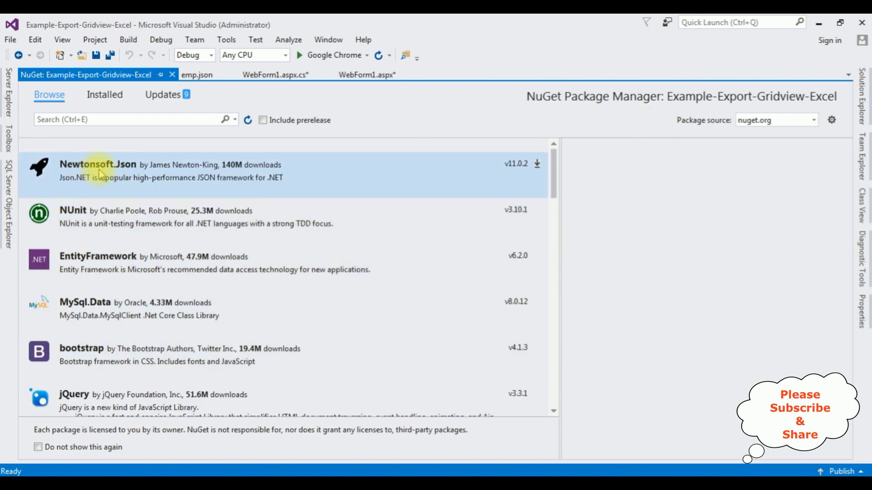
mouse_move(86, 166)
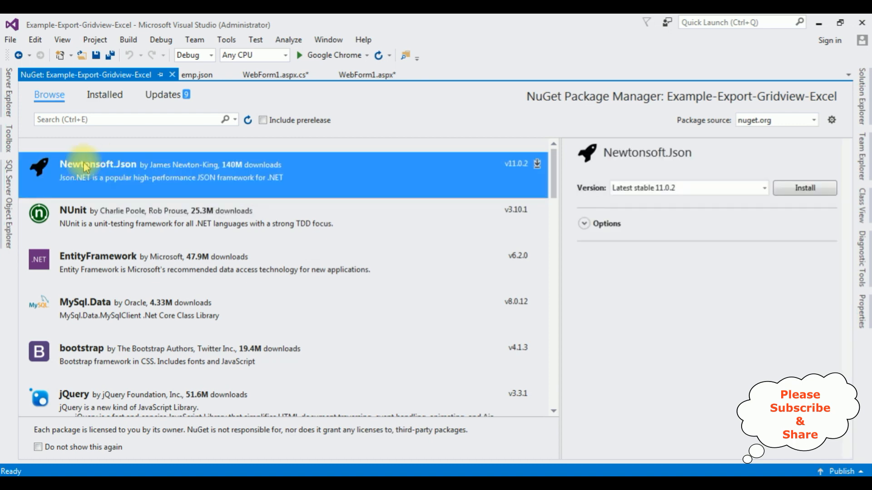
left_click(101, 164)
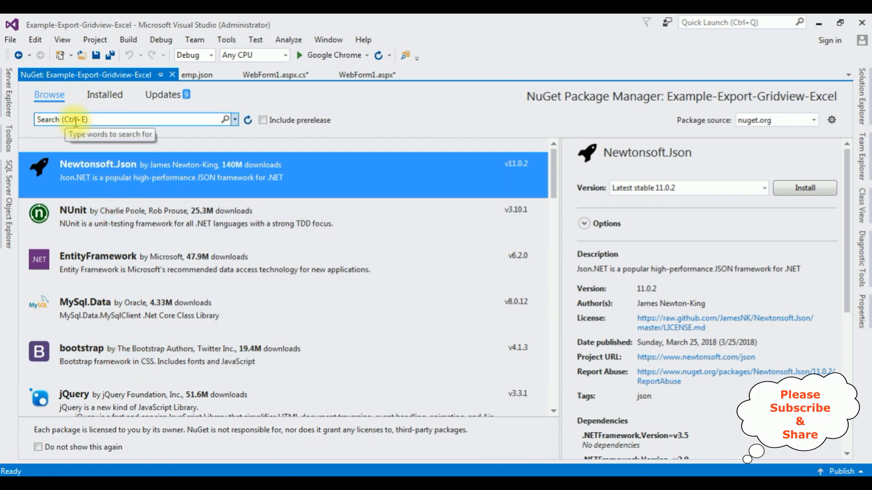
mouse_move(486, 197)
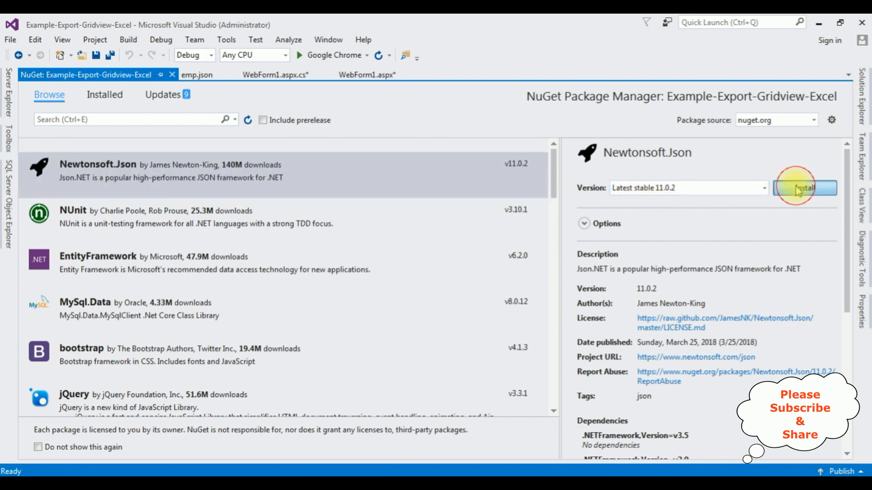
left_click(804, 188)
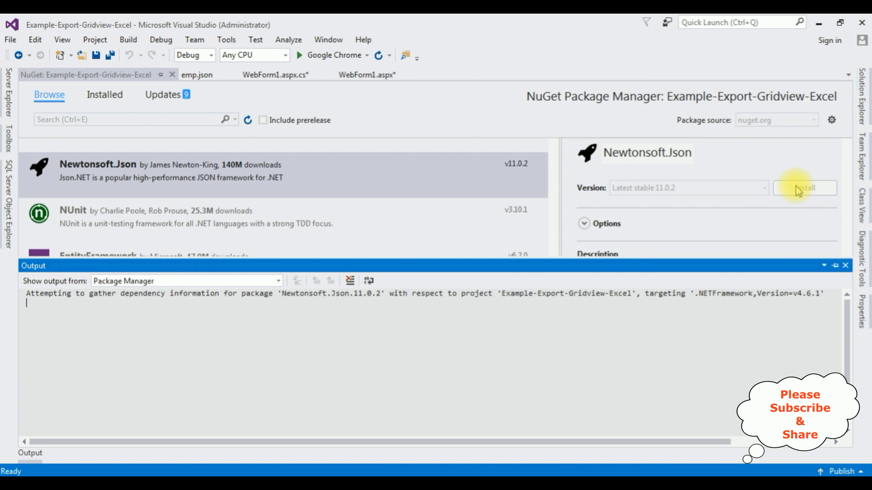
left_click(804, 188)
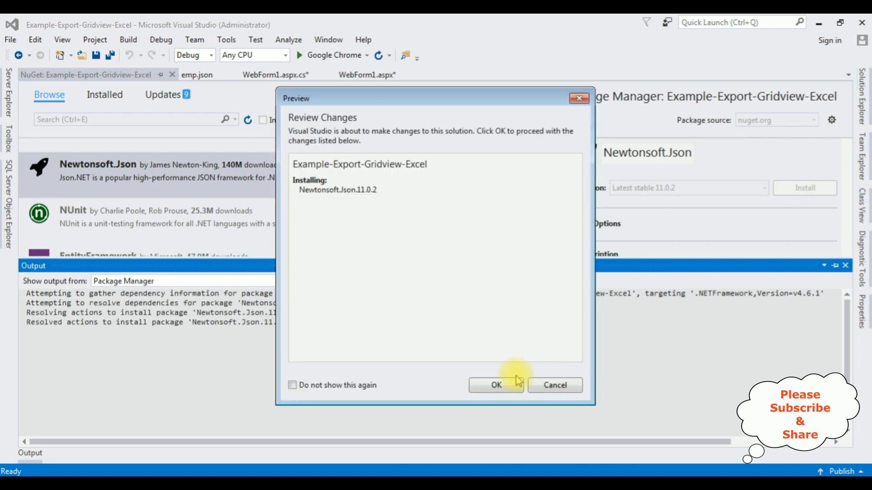
left_click(495, 385)
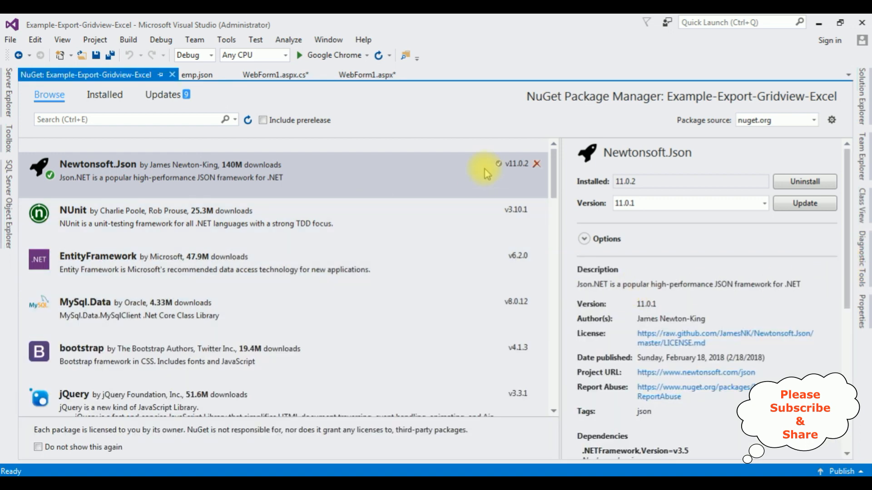
mouse_move(509, 170)
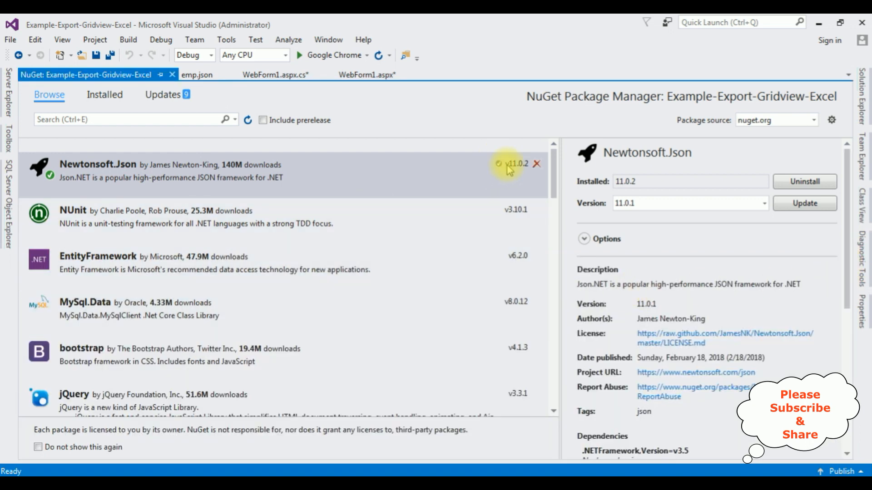
mouse_move(505, 164)
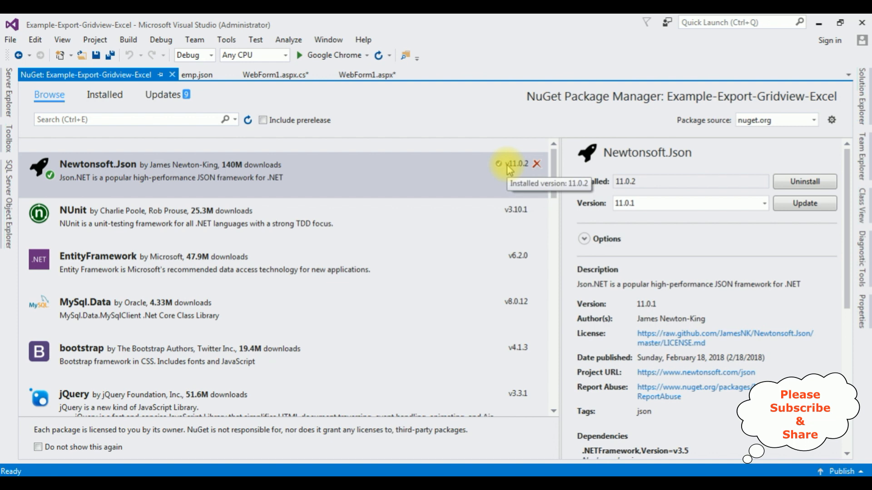
mouse_move(172, 74)
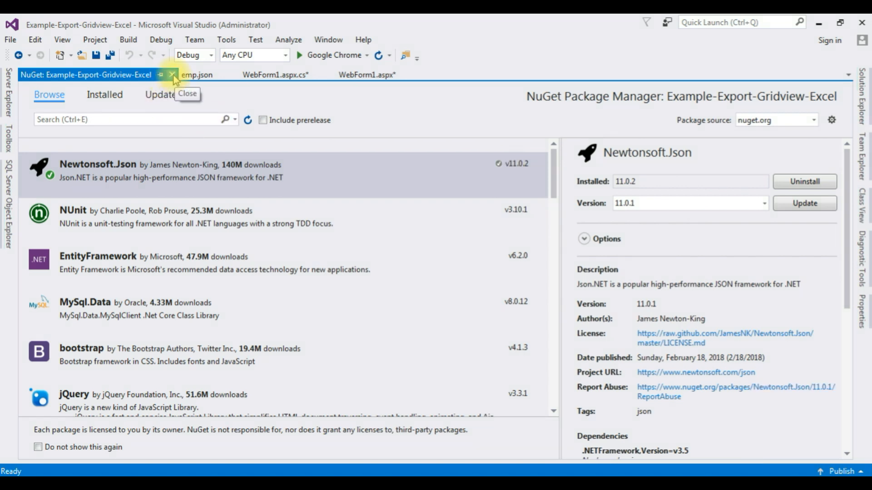
Close the package manager and open a new line below 'using System.Data;'.
left_click(174, 75)
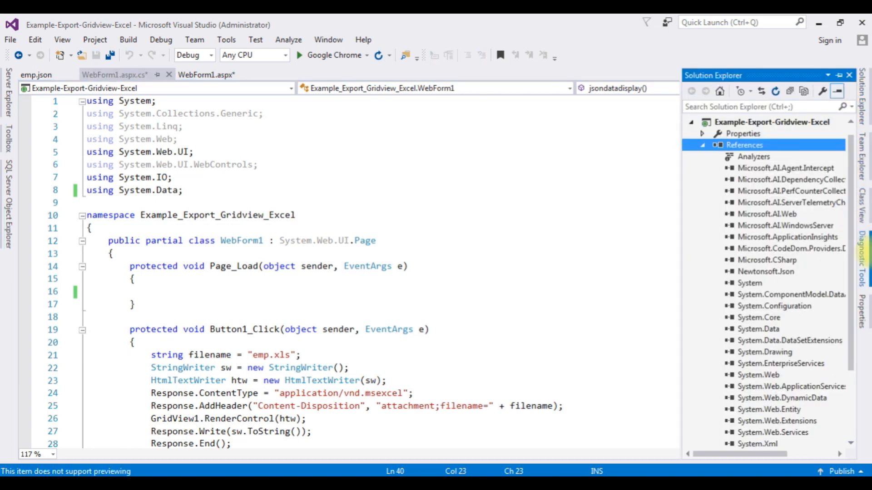
mouse_move(762, 277)
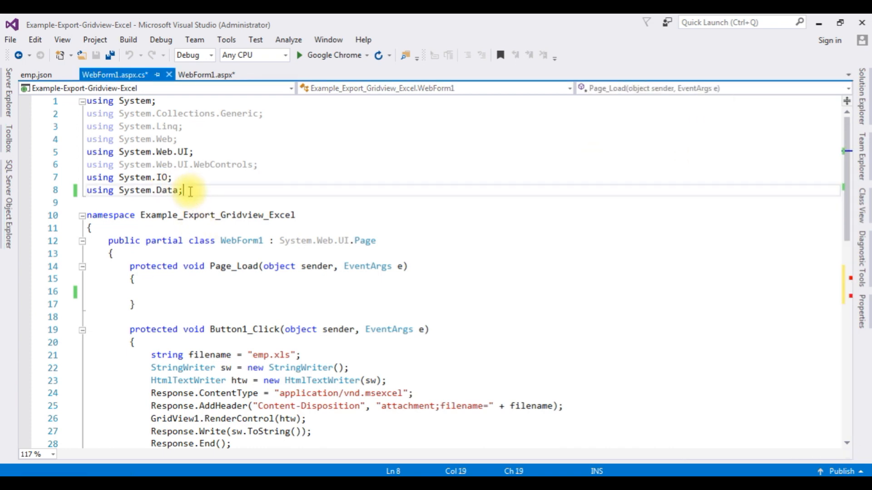
key("enter")
type("var table=")
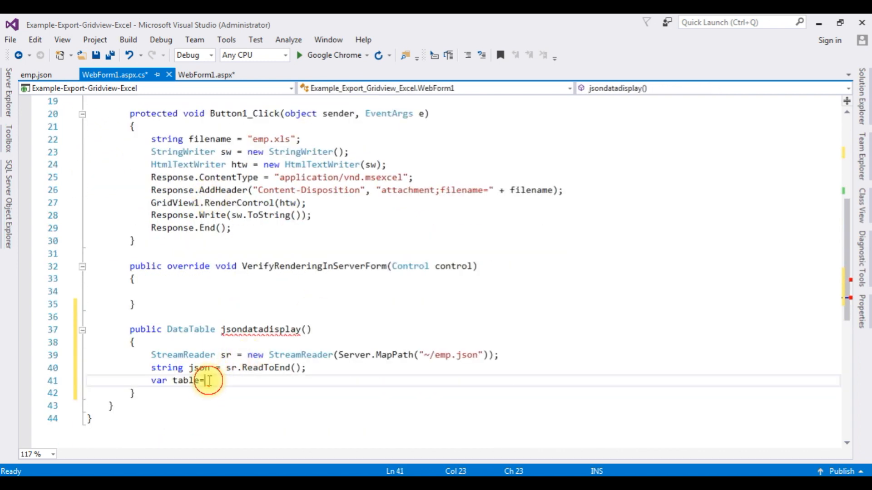
Set table to JsonConvert.DeserializeObject<DataTable>(json) and return table.
type("json")
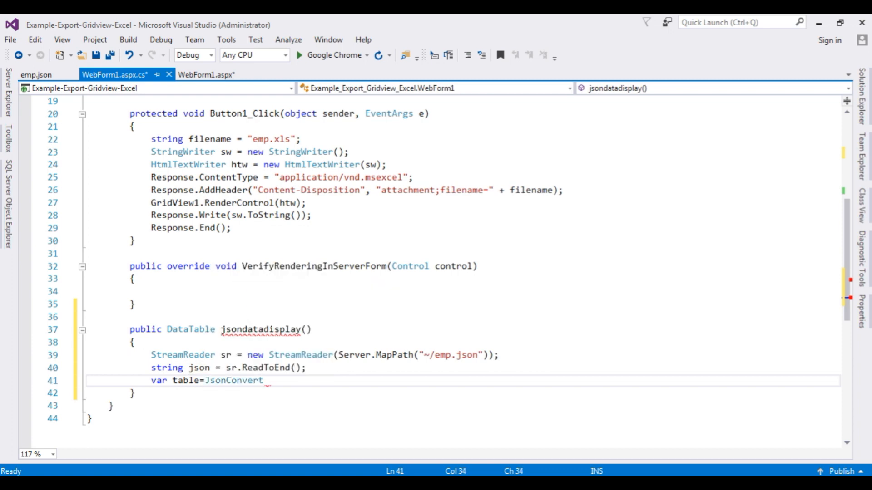
type(".d")
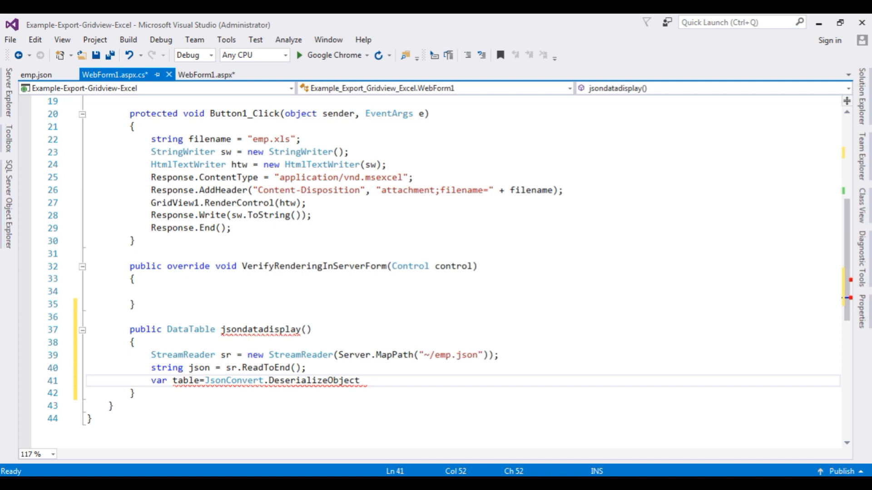
type("<>")
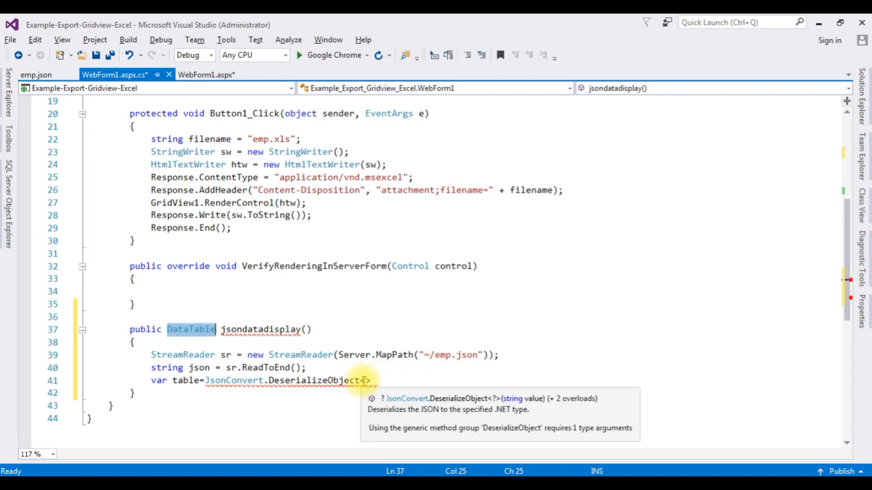
type("DataTable")
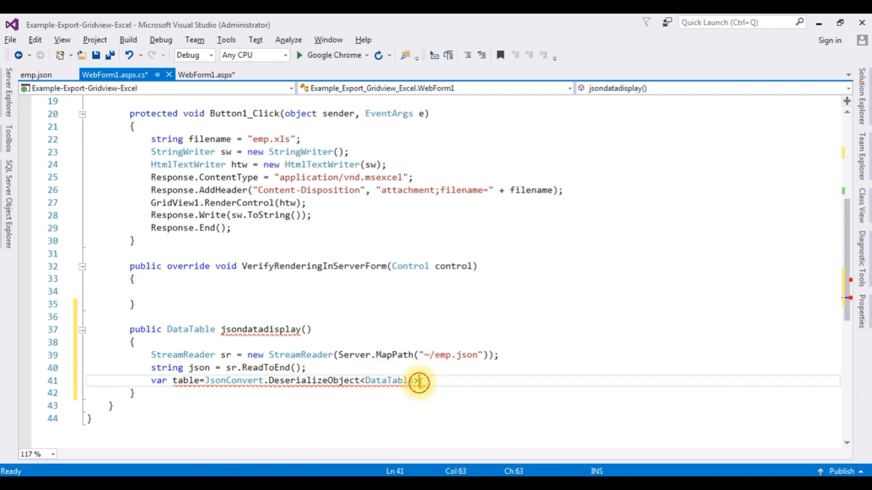
type("(")
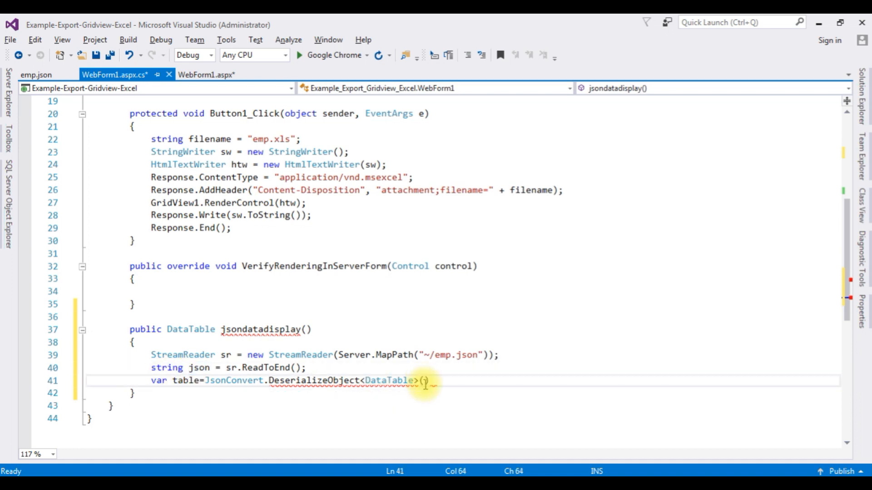
type("json")
type("return table;")
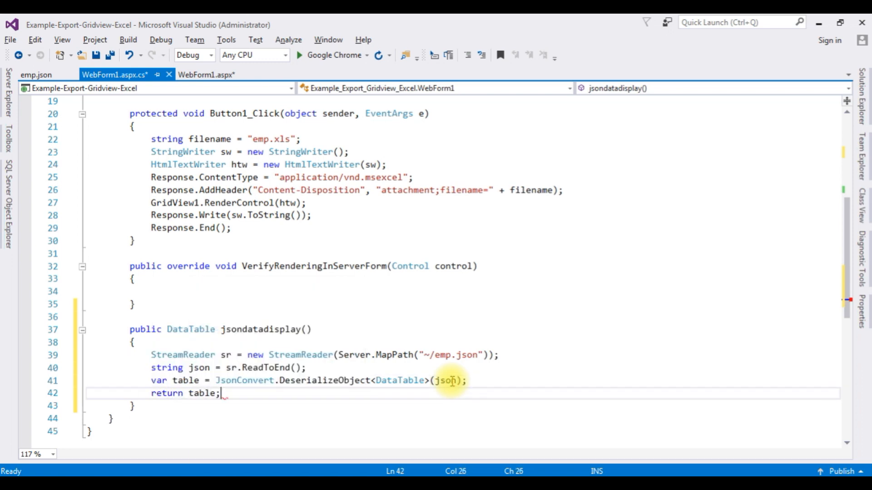
mouse_move(186, 380)
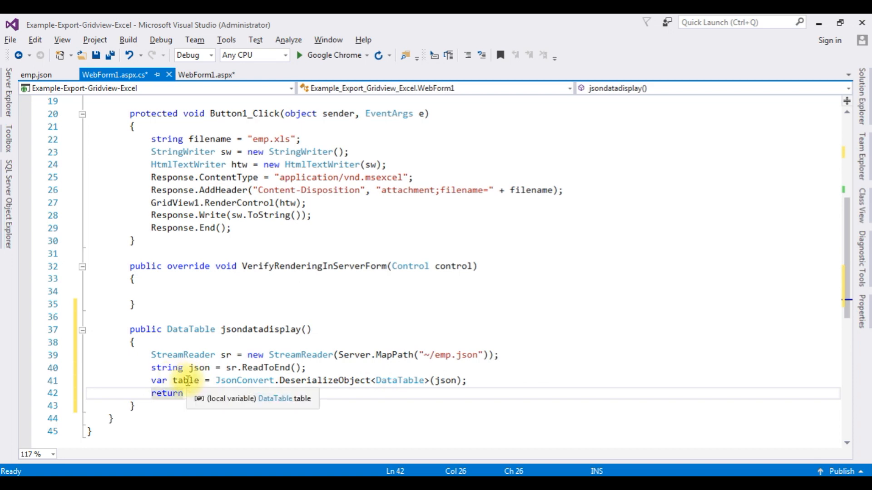
type("table;")
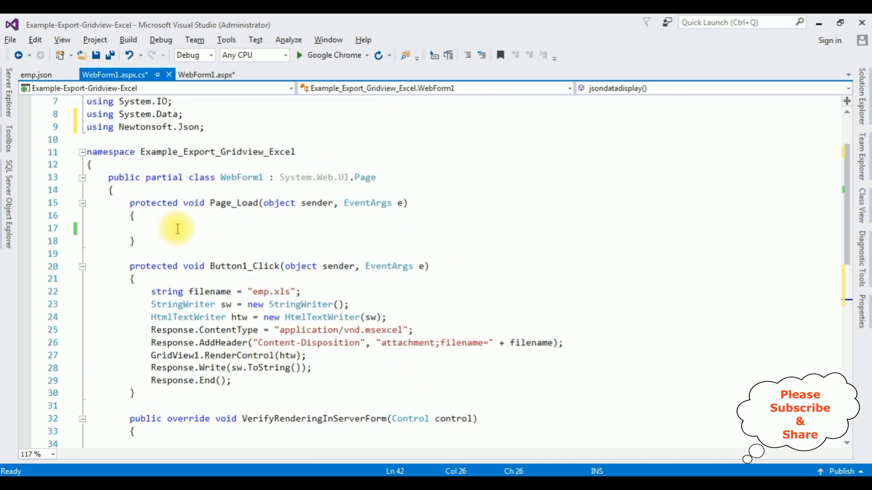
mouse_move(208, 227)
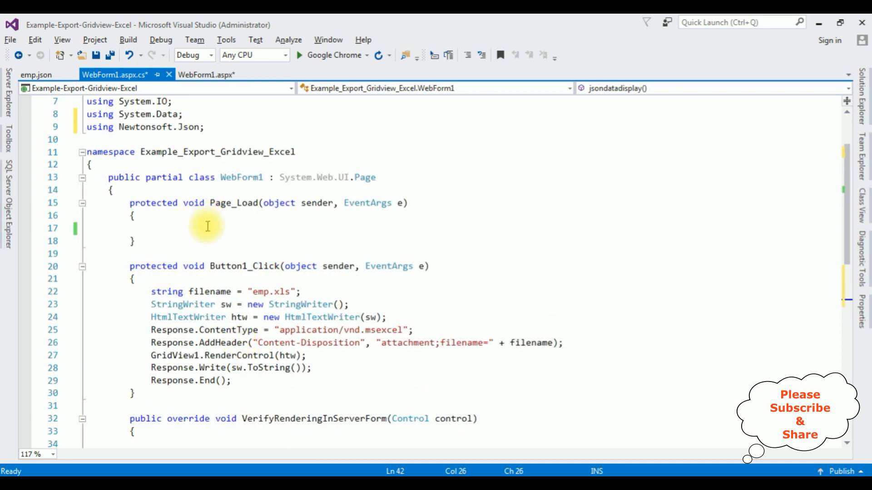
In Page_Load, set GridView2.DataSource to jsondatadisplay() and call GridView2.DataBind().
type("gri")
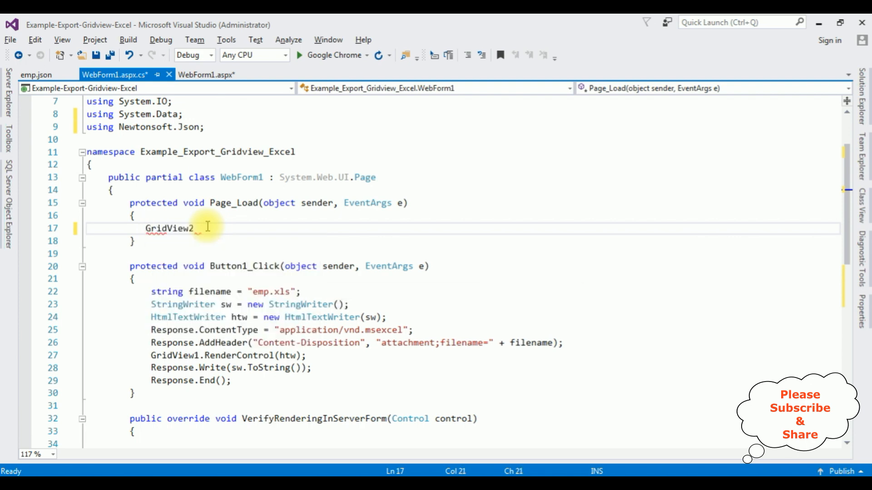
type(".da")
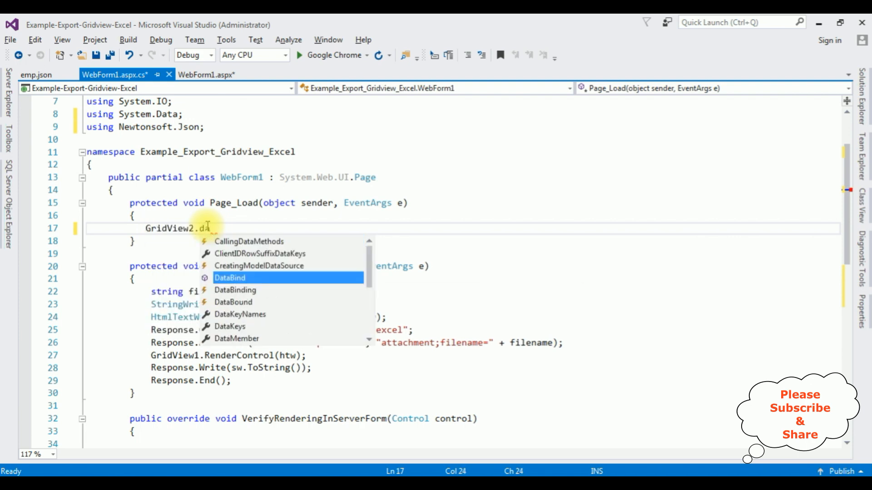
type("tas")
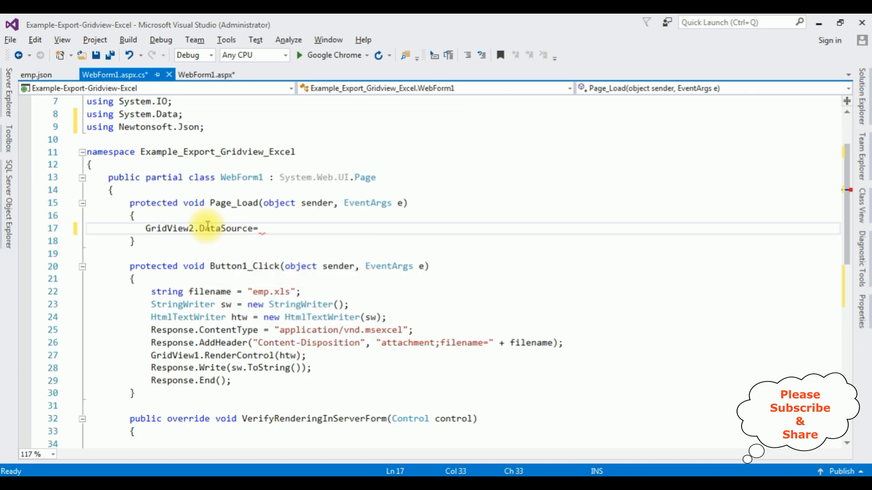
scroll("down", 3)
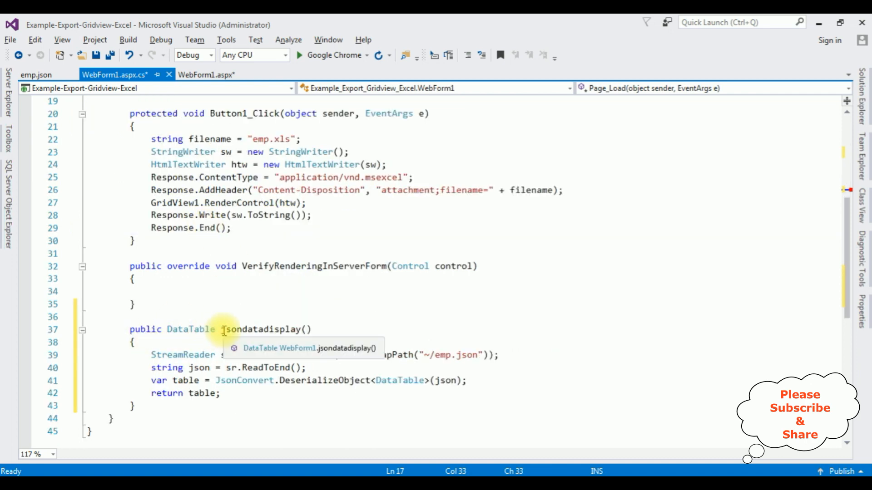
double_click(265, 329)
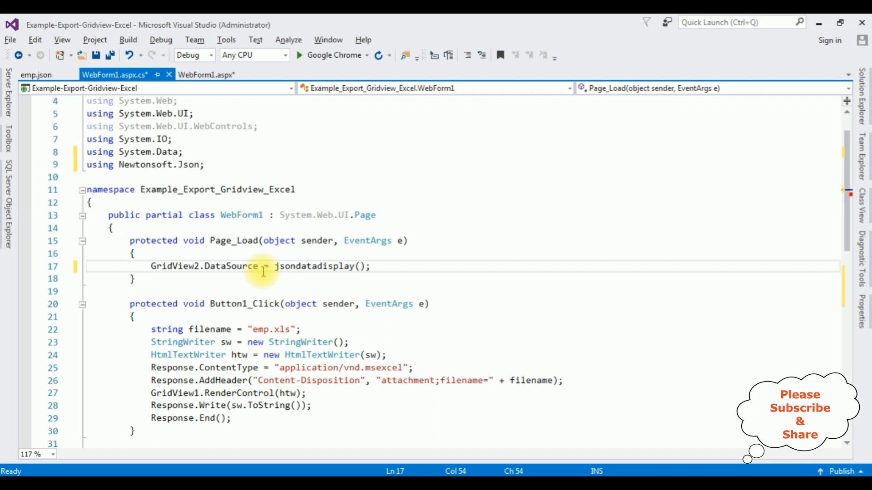
type("gr")
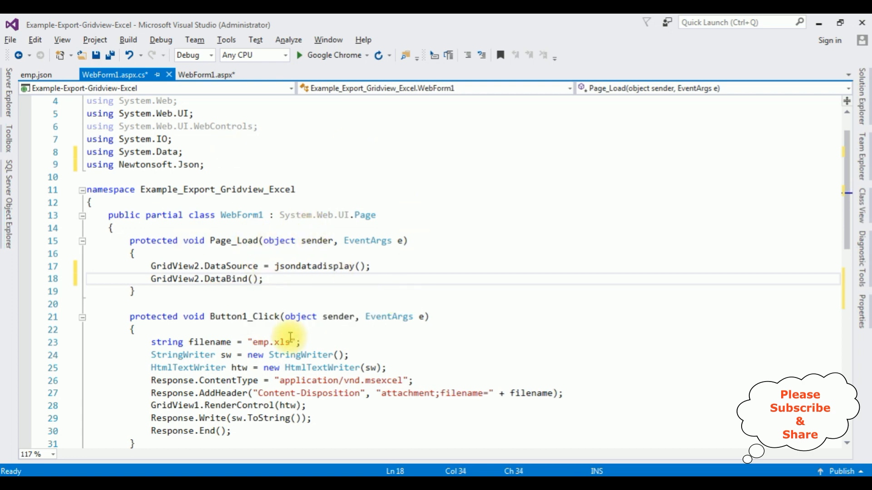
mouse_move(379, 55)
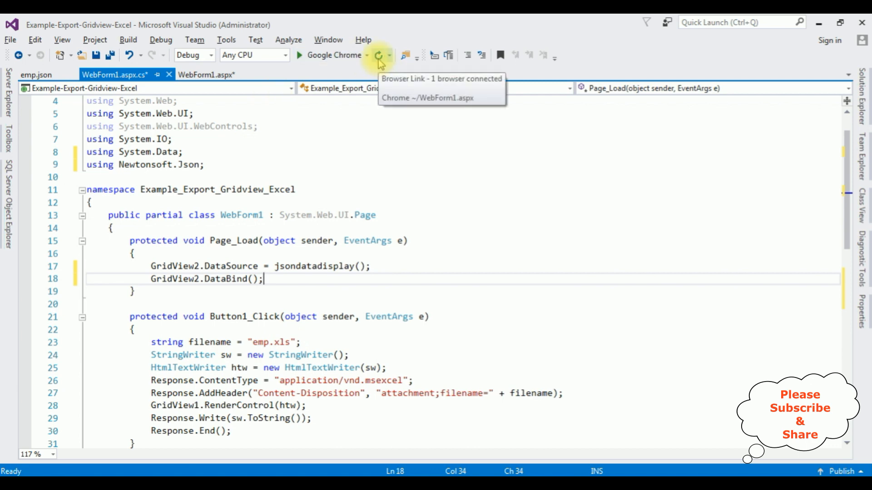
Reload the web form to see the EmpName, email and salary table, then view emp.json.
left_click(376, 55)
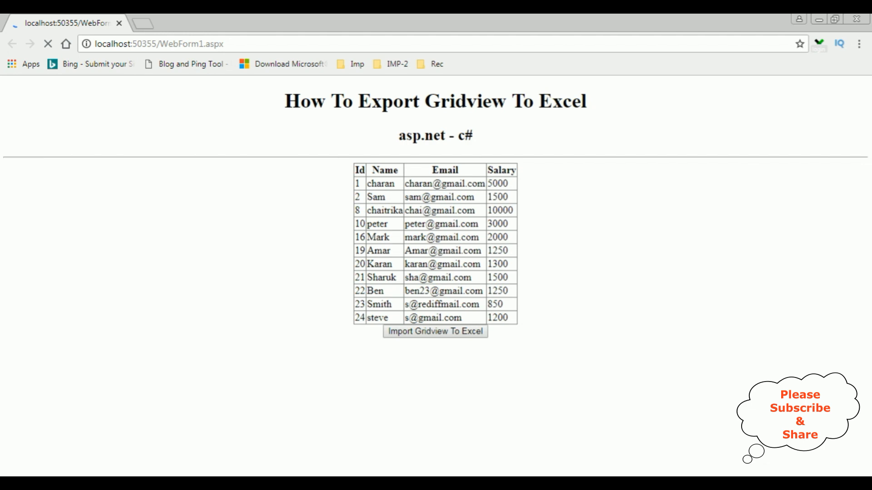
left_click(435, 332)
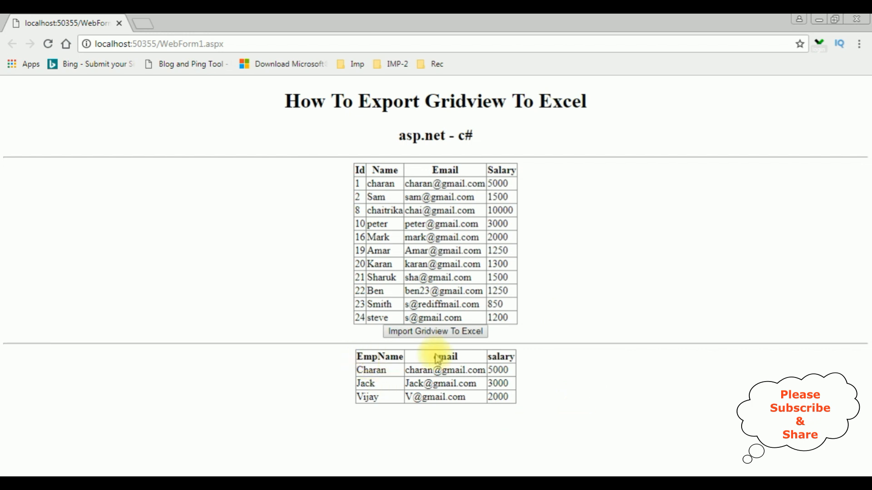
mouse_move(475, 361)
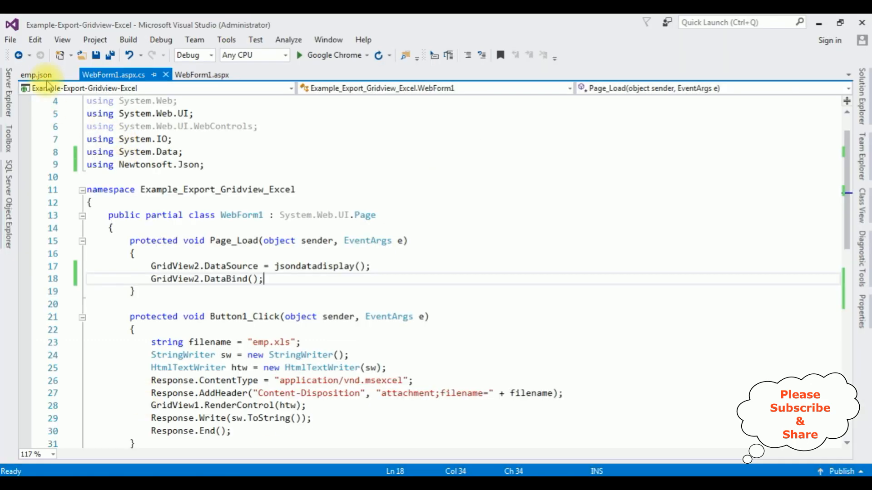
left_click(35, 74)
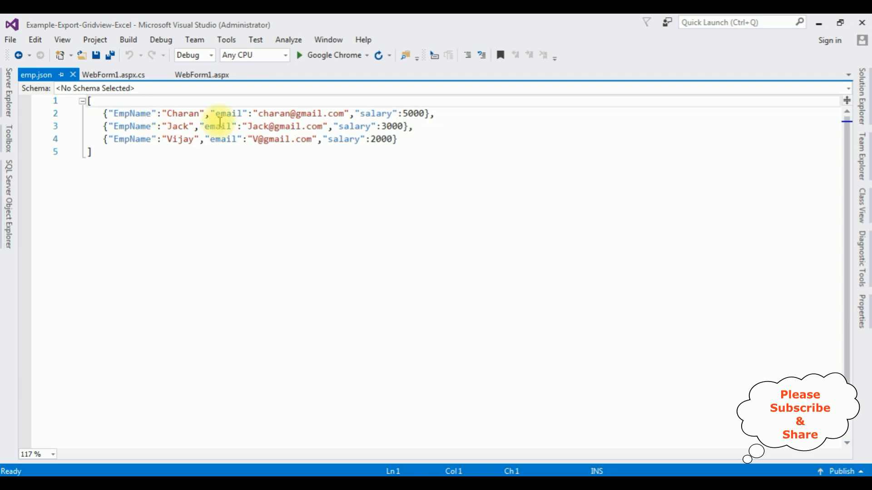